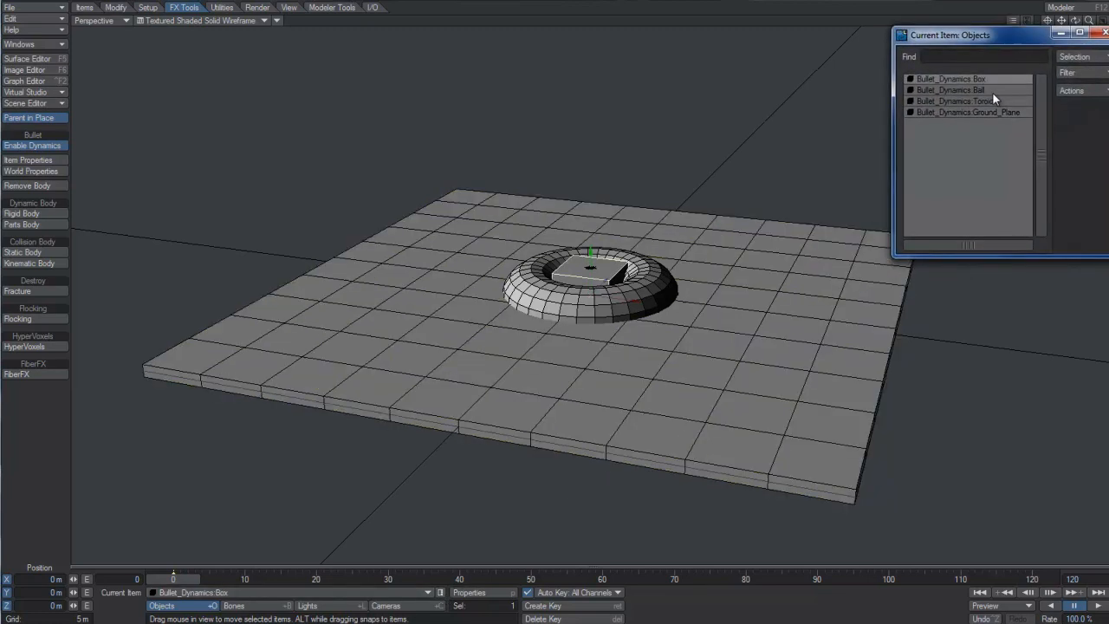
# Select Bullet_Dynamics:Toroid and raise it above the ground plane
pyautogui.click(968, 111)
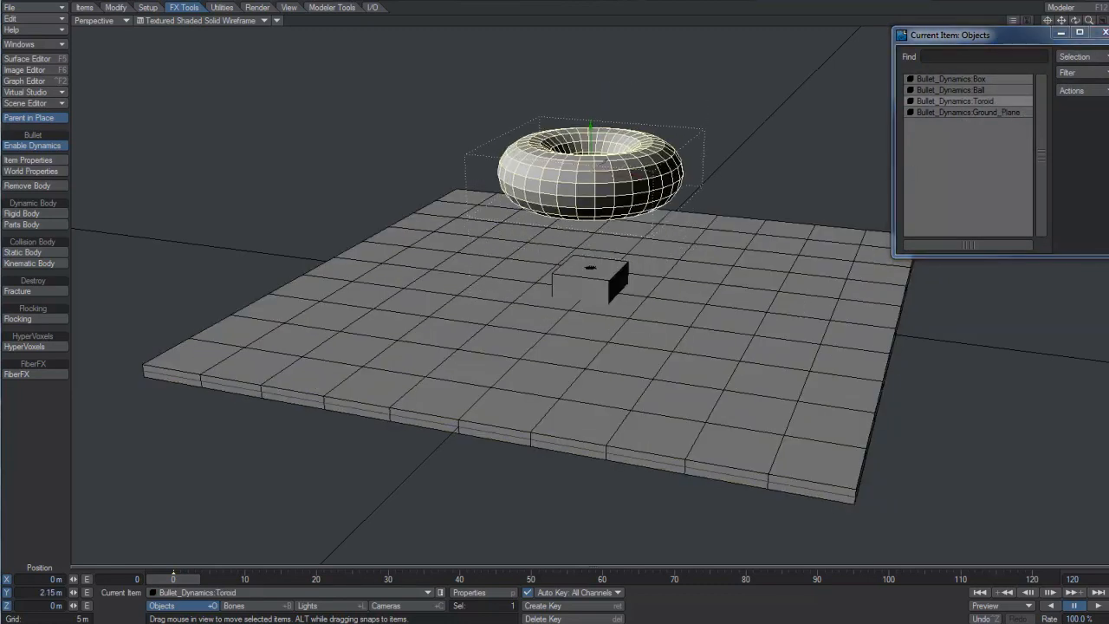
pyautogui.moveTo(590, 169); pyautogui.dragTo(503, 143)
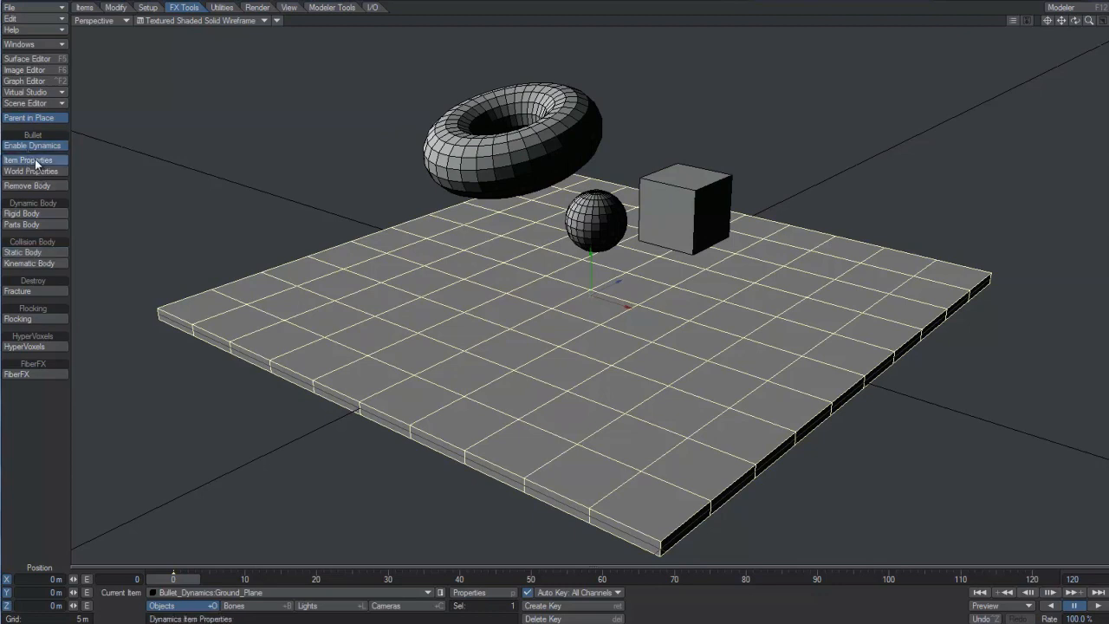
# Set the toroid's collision shape to Mesh and give Ground_Plane a 10 mm collision margin
pyautogui.click(29, 160)
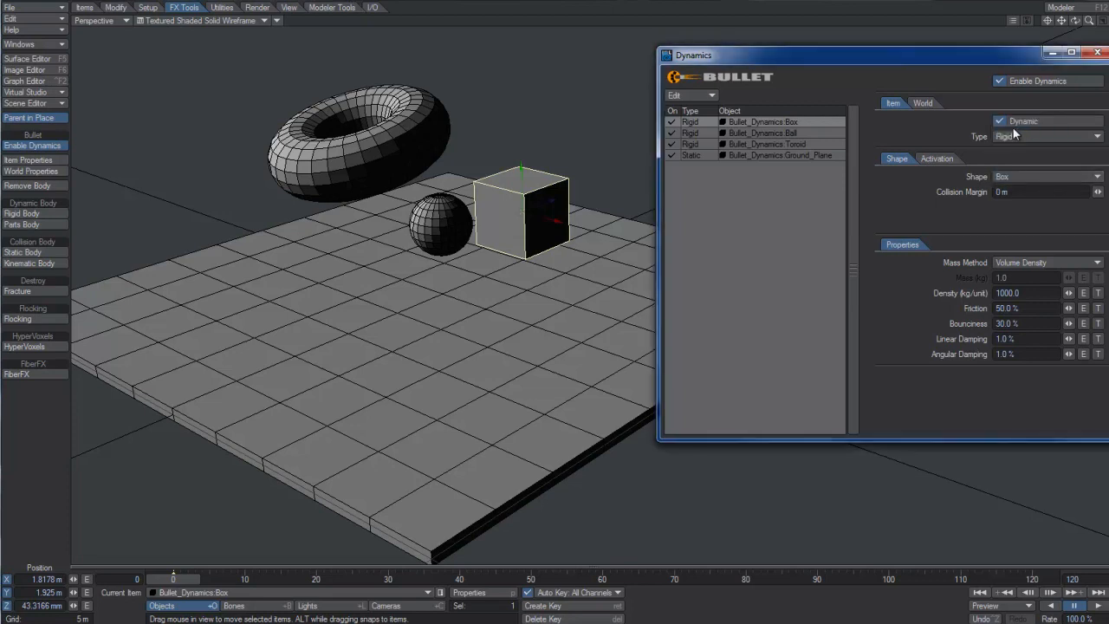
pyautogui.click(1048, 136)
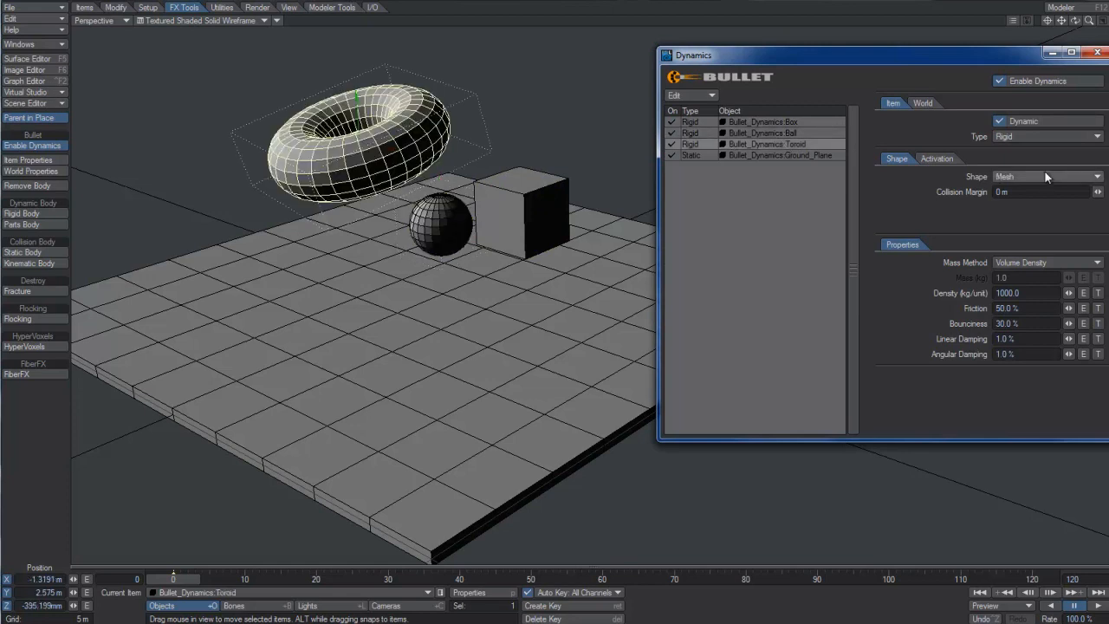
pyautogui.click(1046, 175)
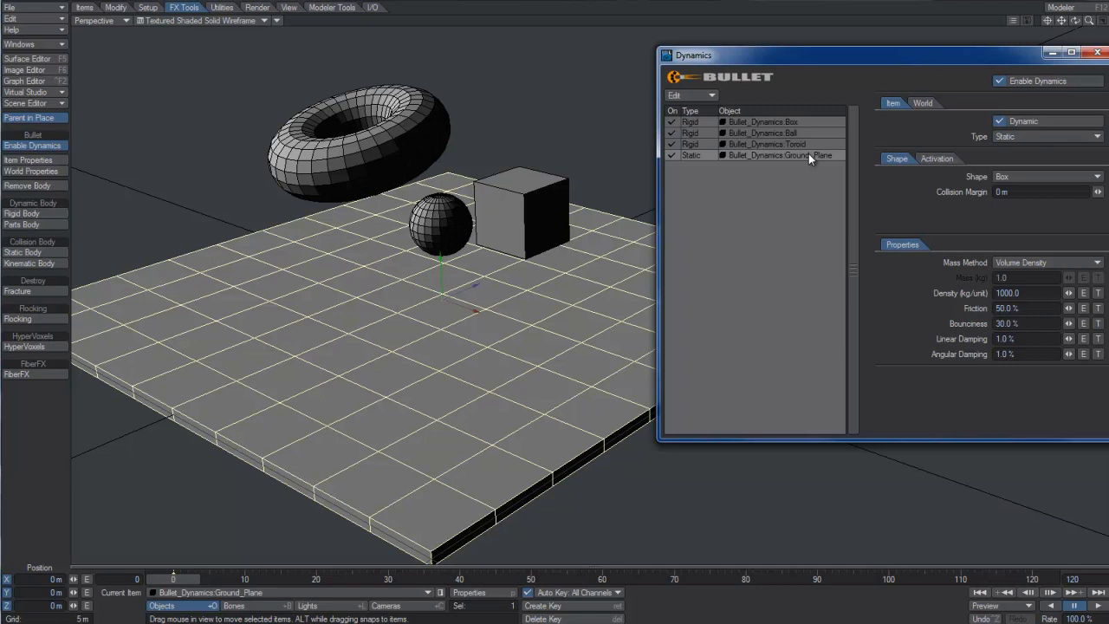
pyautogui.moveTo(804, 139)
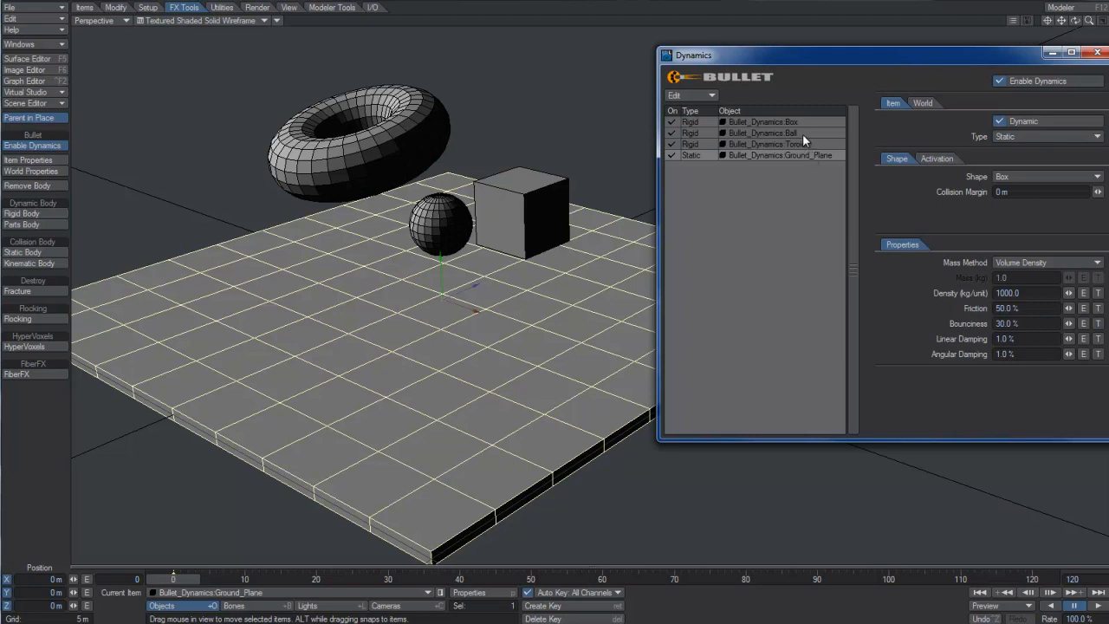
pyautogui.click(763, 121)
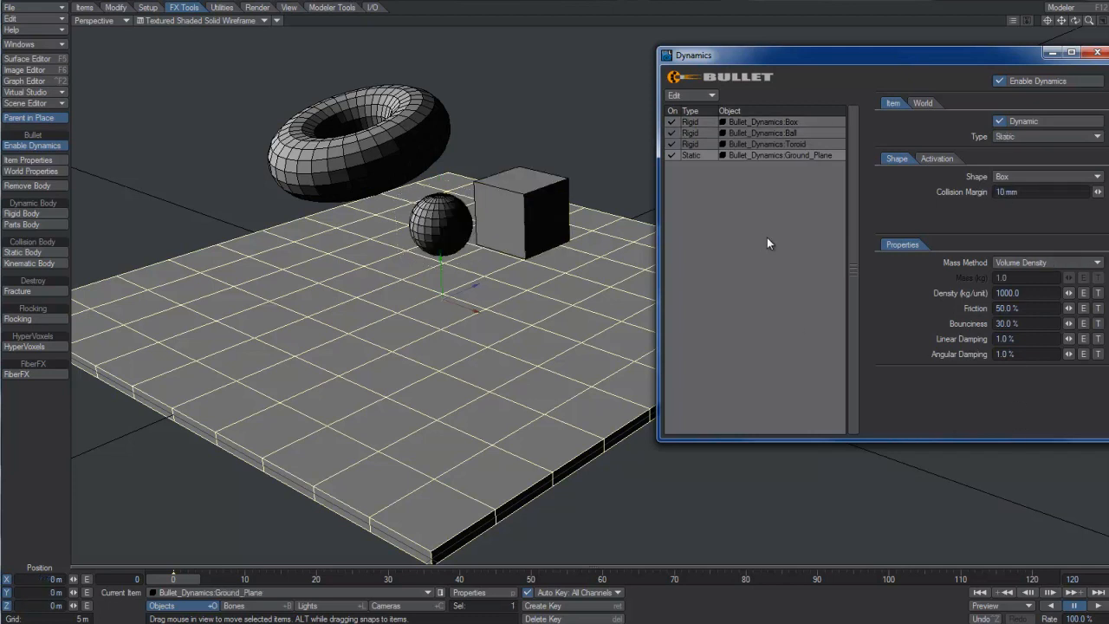
pyautogui.click(1099, 605)
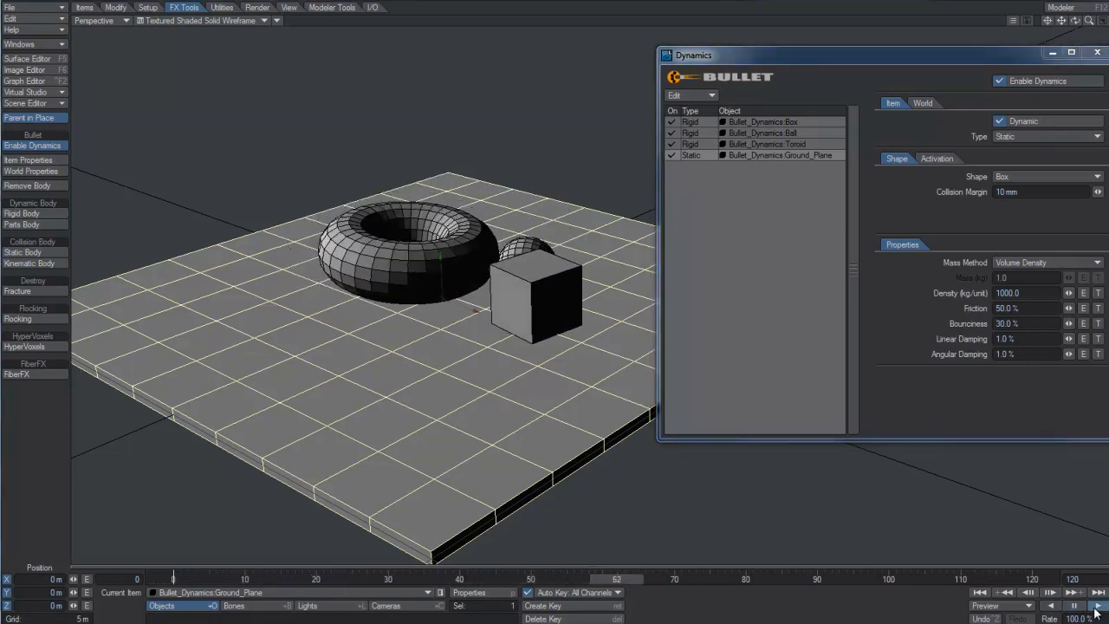
pyautogui.click(1072, 605)
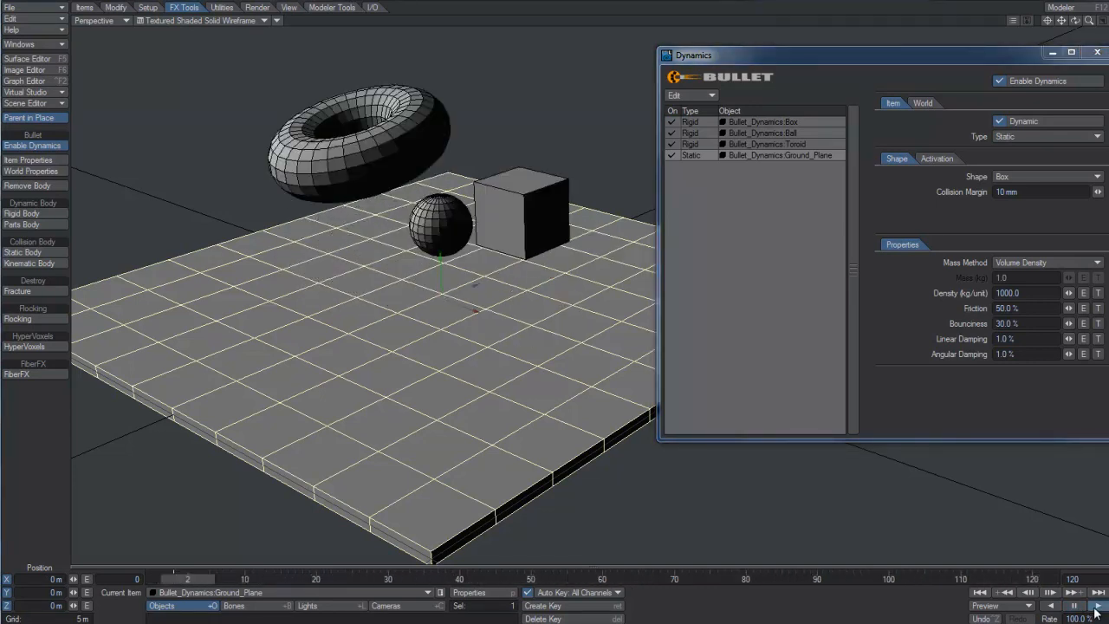
pyautogui.click(1073, 606)
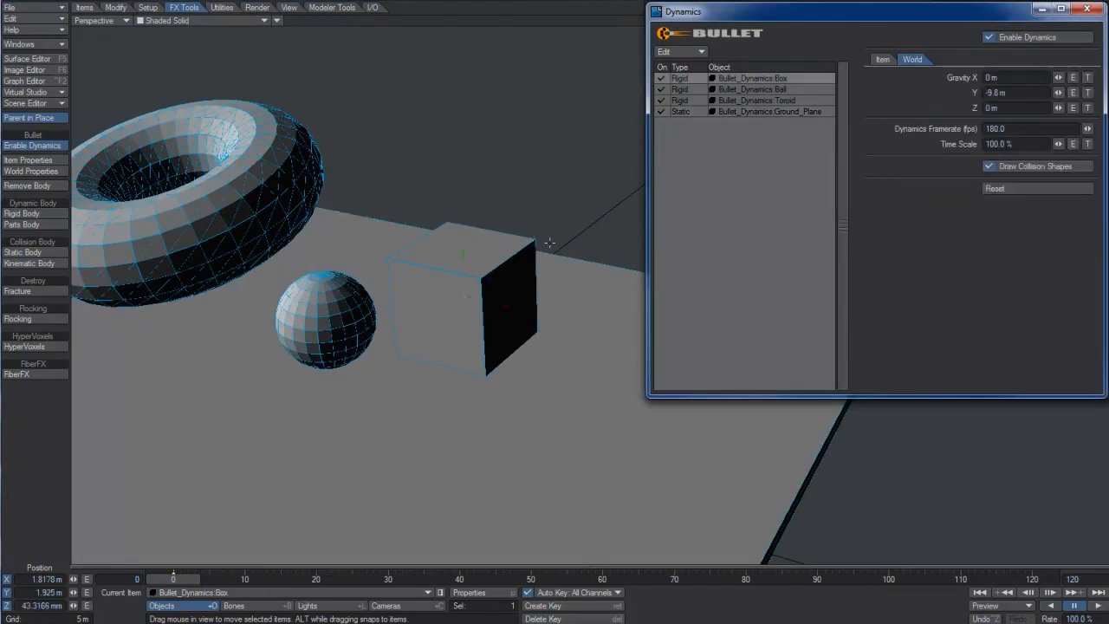
# Change the box's collision shape to Sphere in the Dynamics Item tab
pyautogui.click(882, 59)
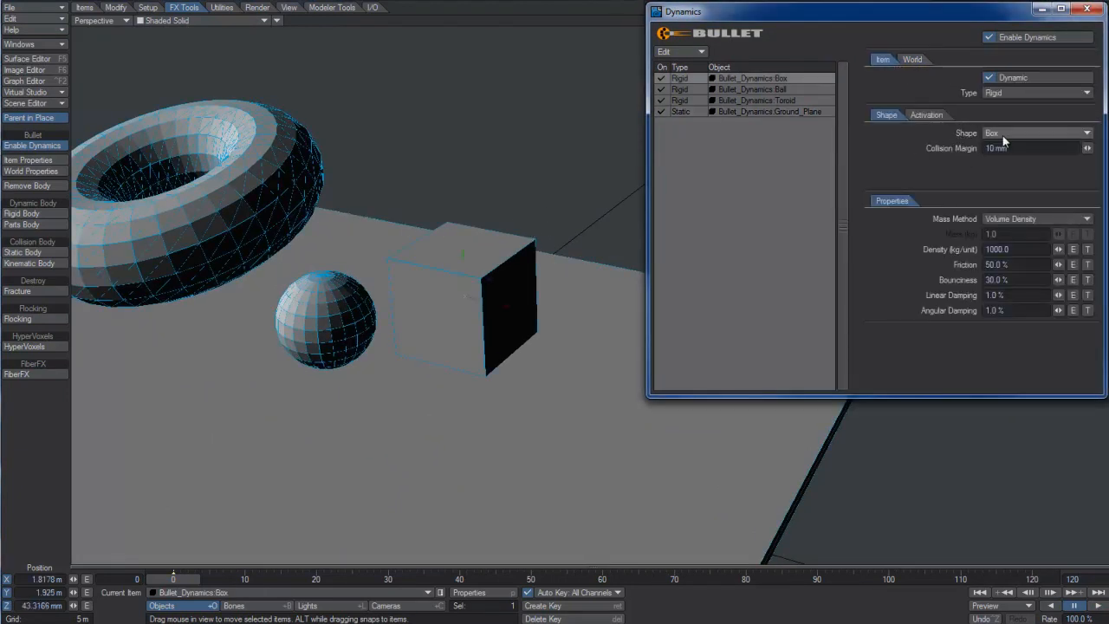
pyautogui.click(1032, 133)
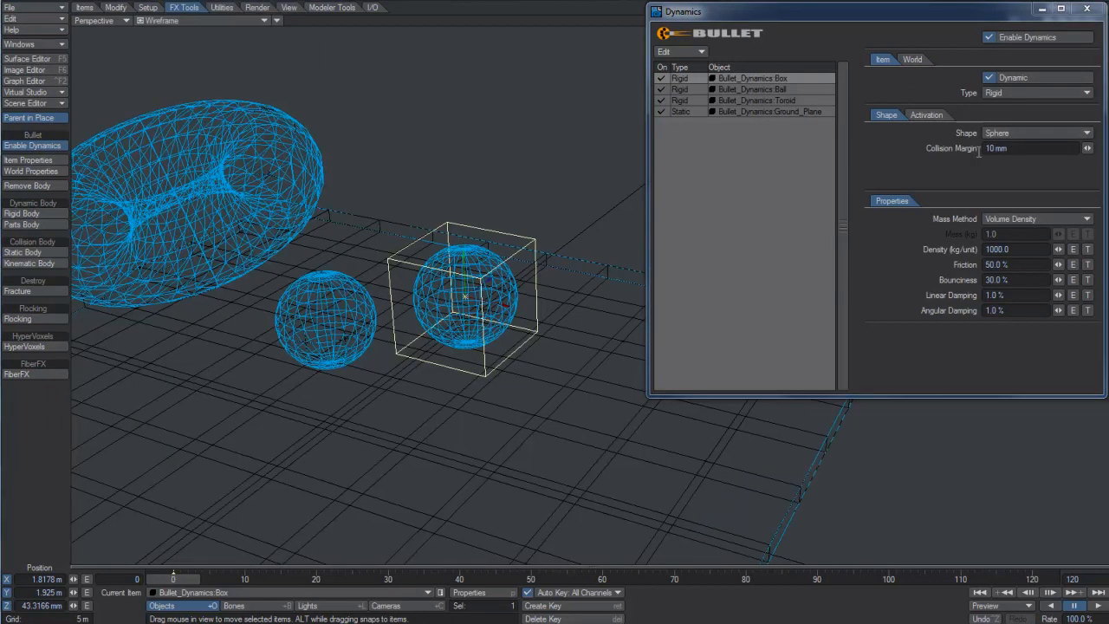
pyautogui.click(1035, 133)
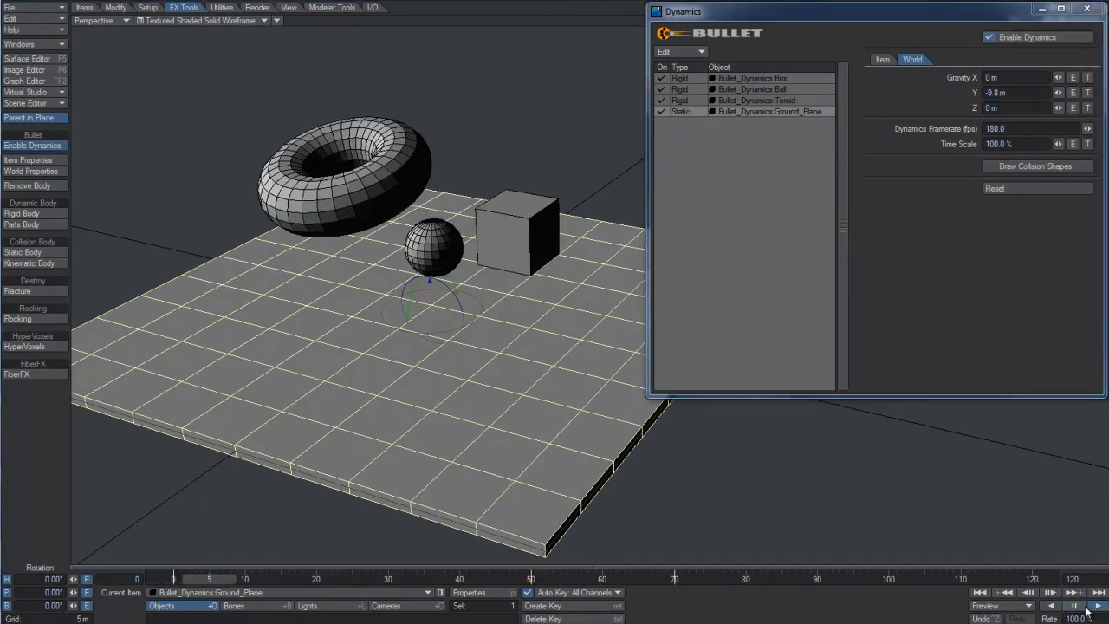
pyautogui.click(1073, 605)
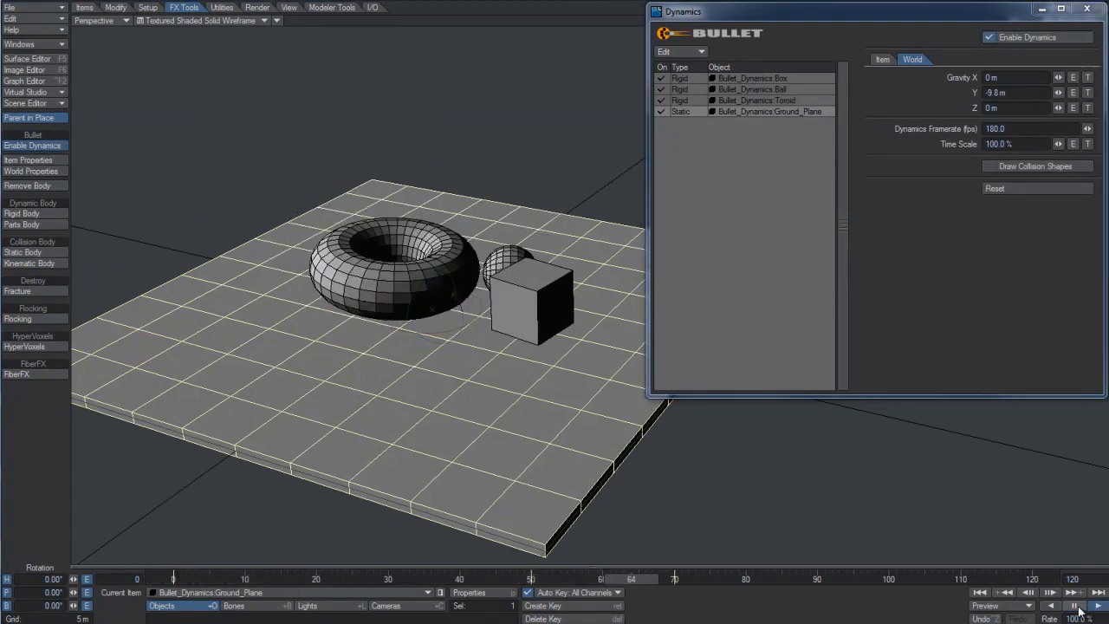
pyautogui.click(1074, 592)
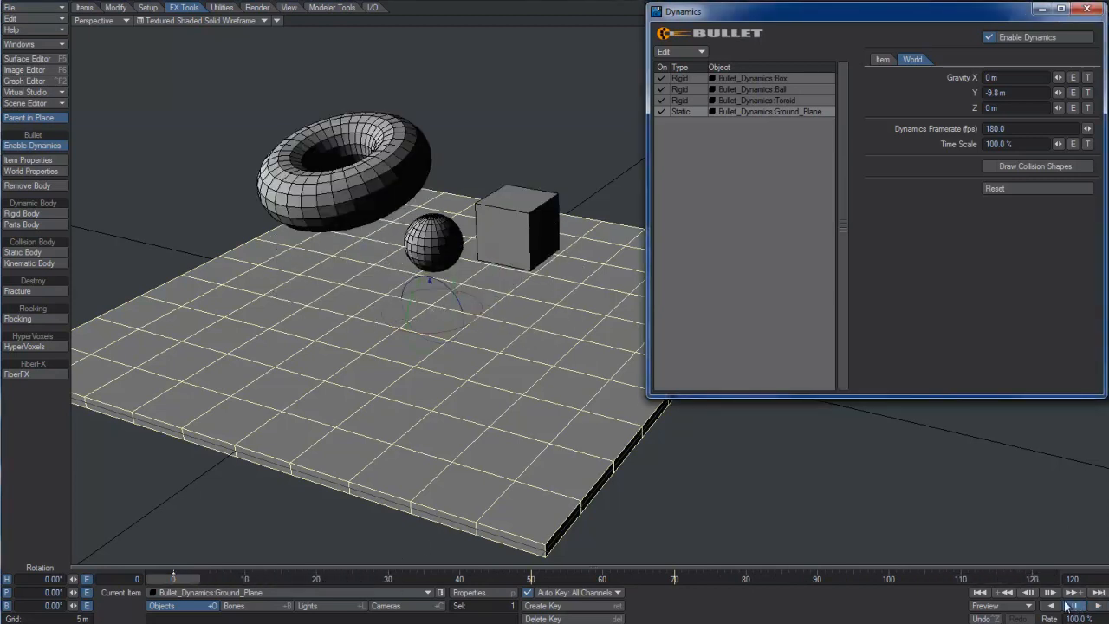
pyautogui.click(1073, 605)
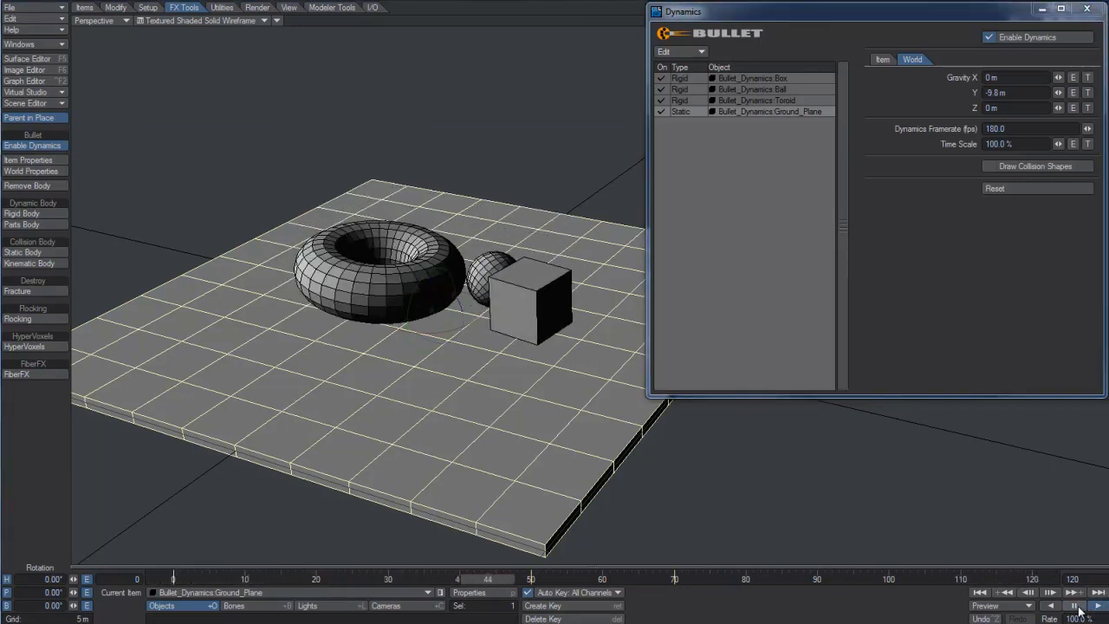
pyautogui.click(1073, 605)
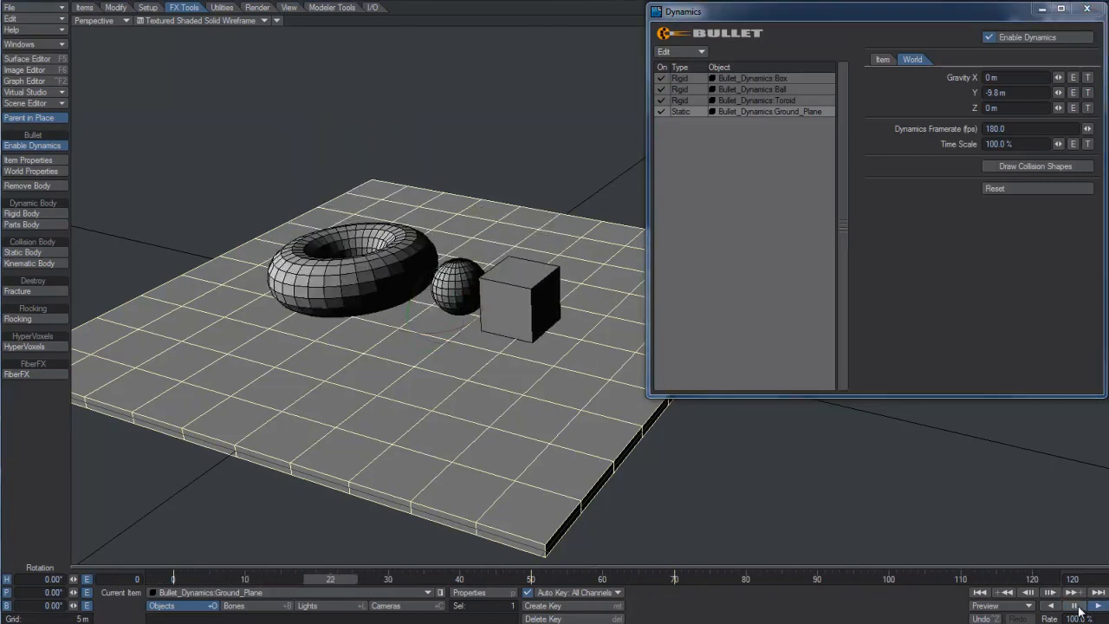
pyautogui.click(1073, 605)
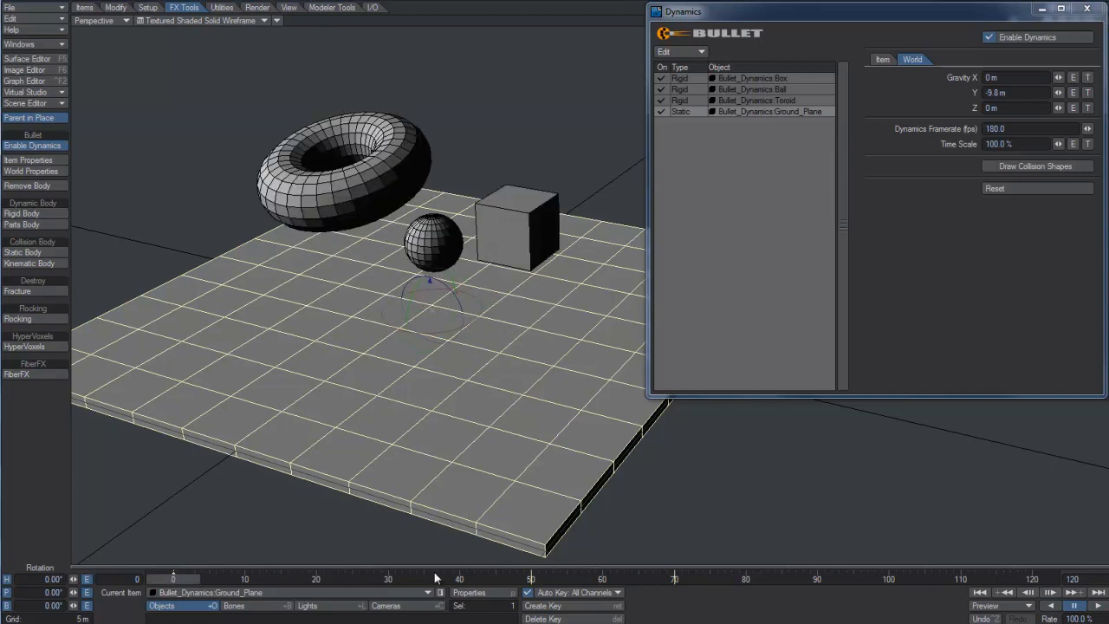
# Change Ground_Plane's body type from Static to Kinematic
pyautogui.click(882, 59)
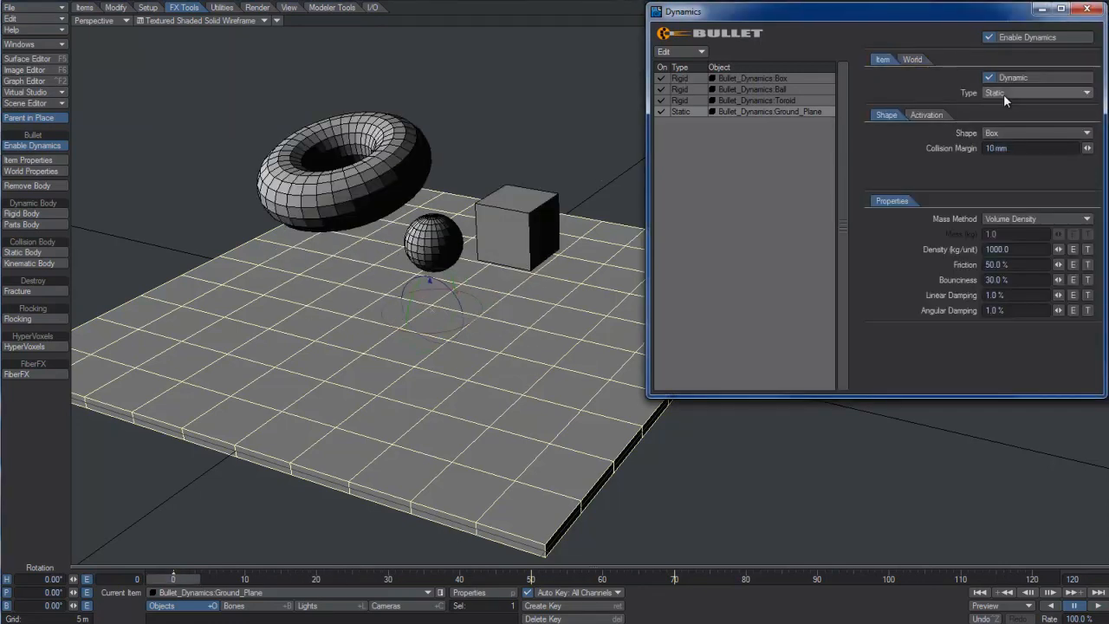
pyautogui.moveTo(1004, 95)
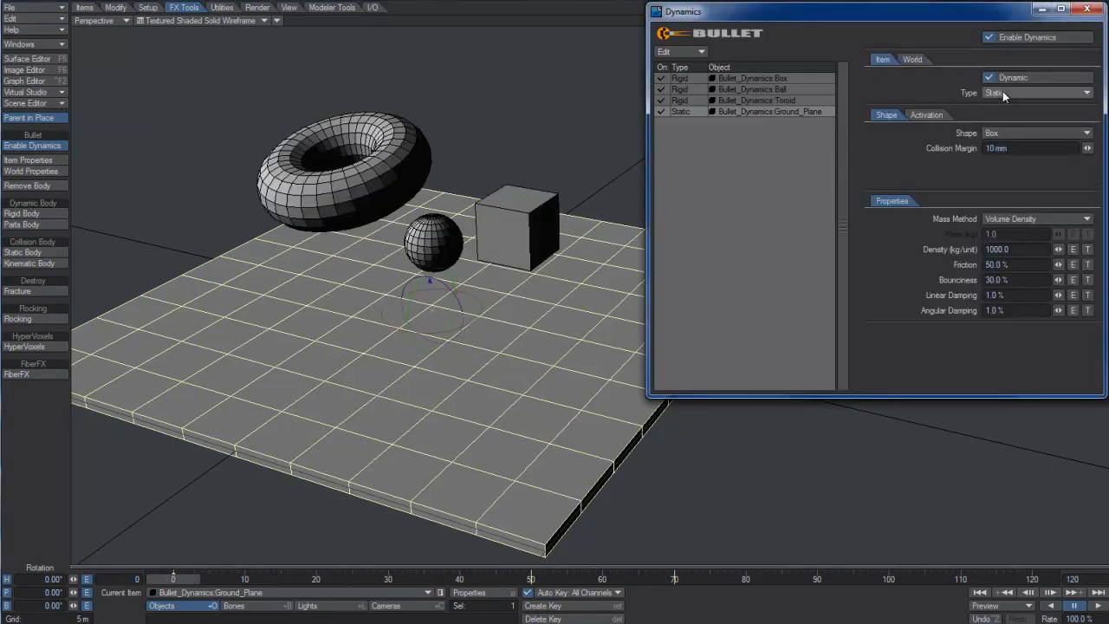
pyautogui.click(1036, 93)
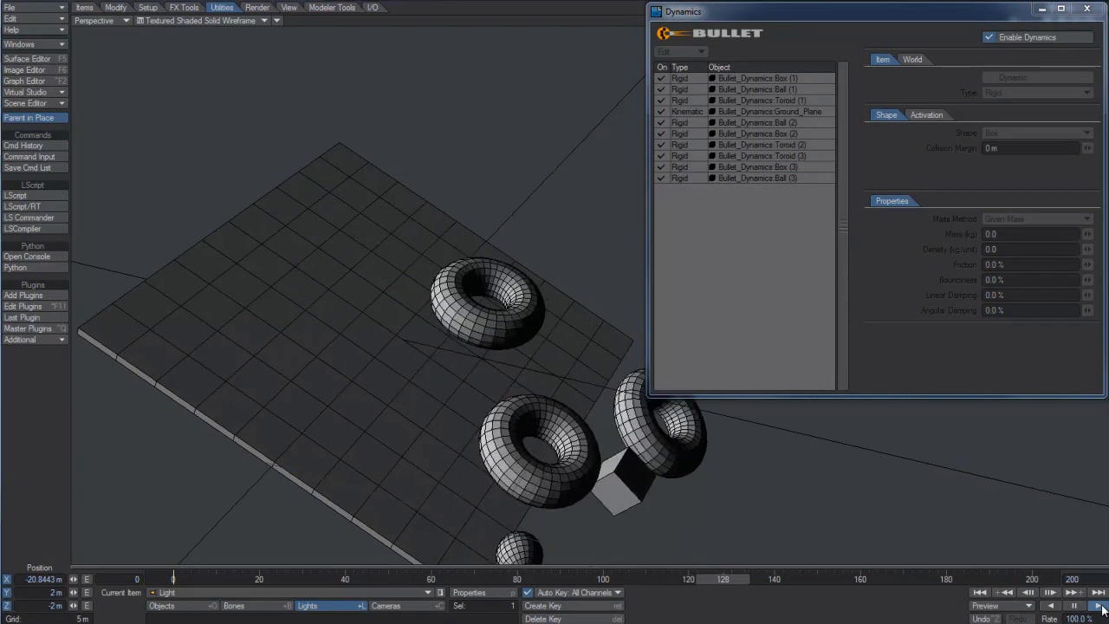
# Play back the Bullet simulation of the cloned boxes, balls and toroids piling up
pyautogui.click(1072, 605)
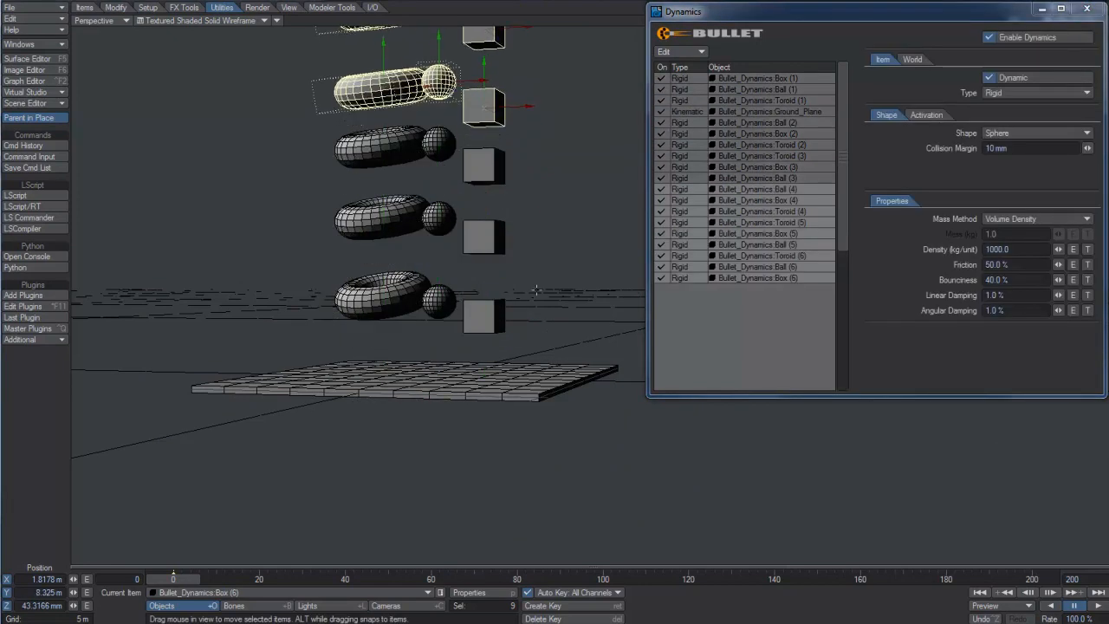
pyautogui.click(1085, 605)
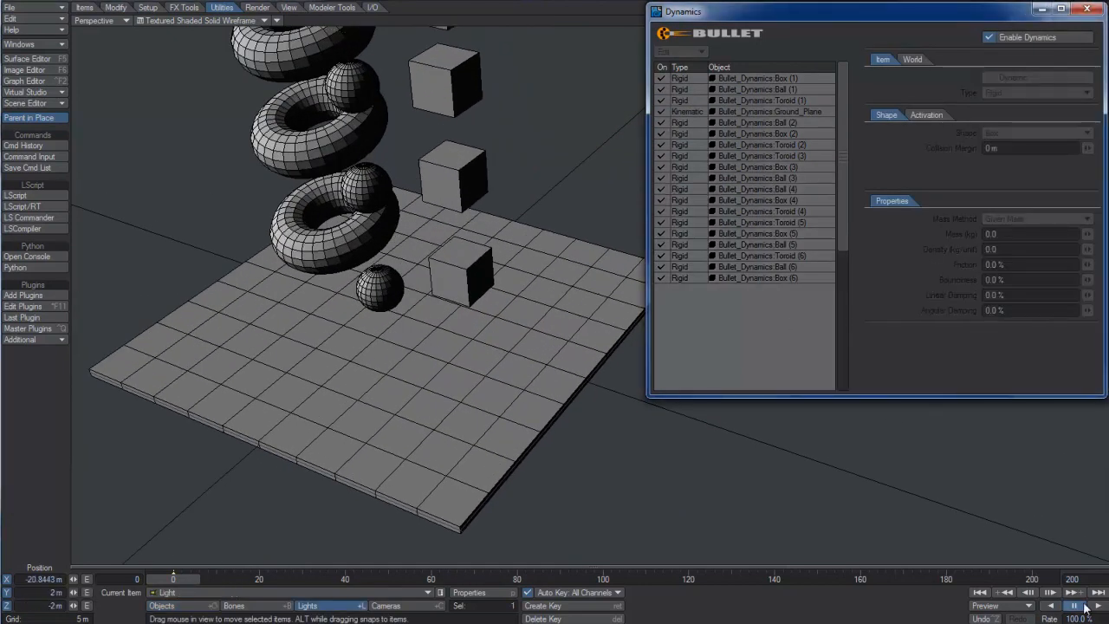
pyautogui.click(1085, 605)
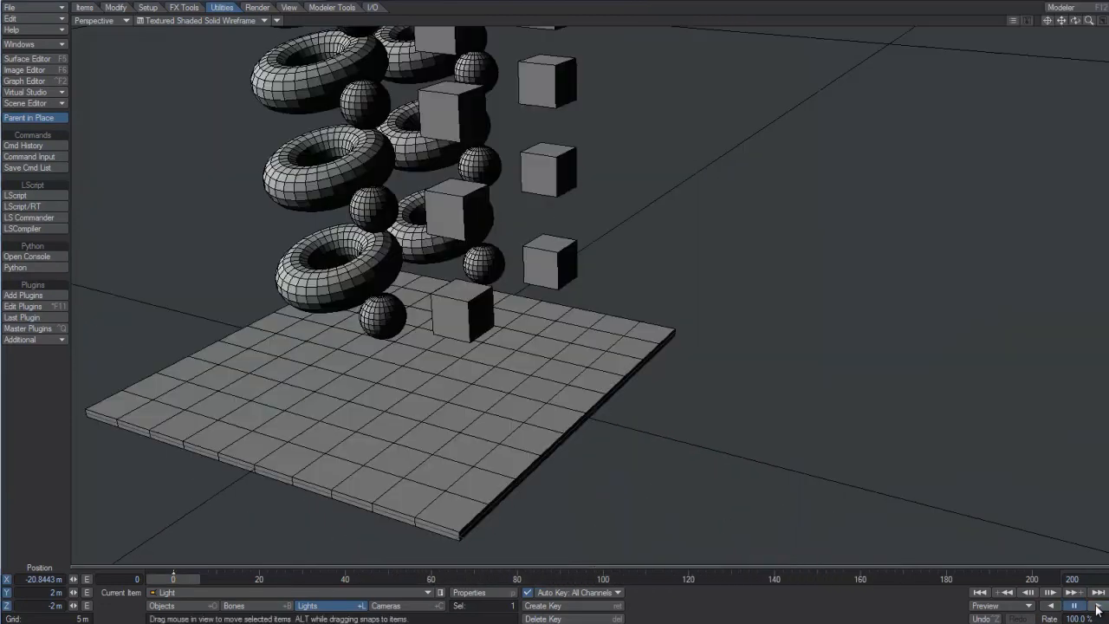
pyautogui.click(1073, 605)
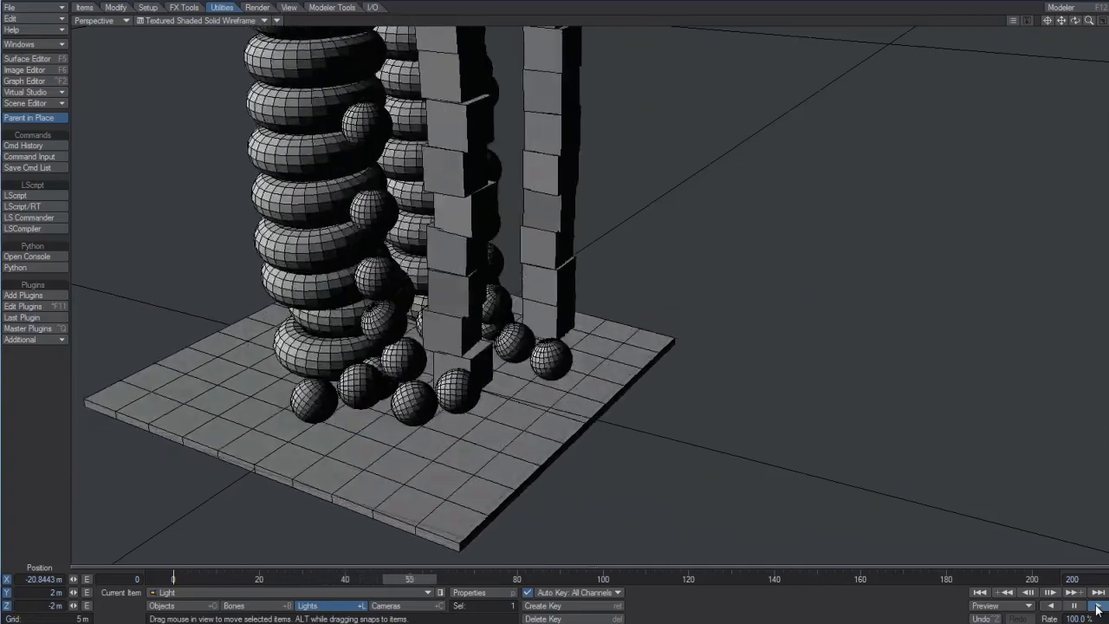
pyautogui.click(1098, 605)
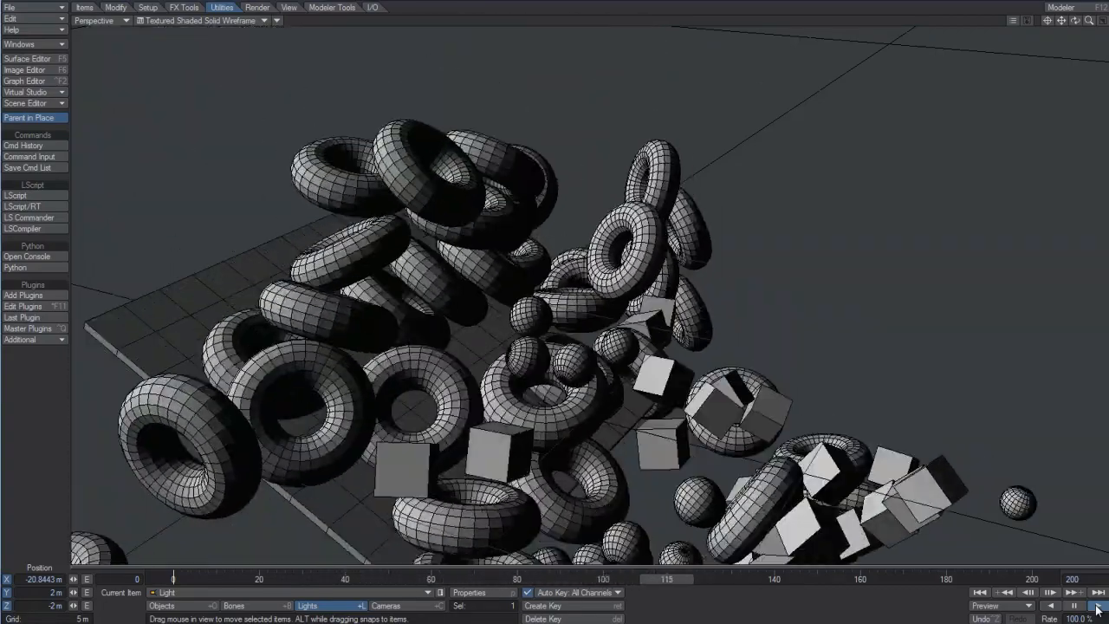